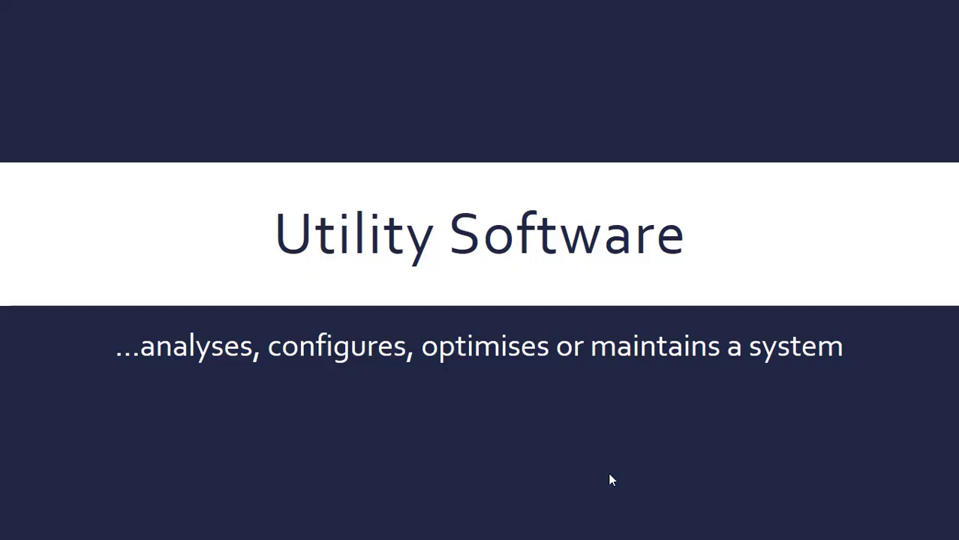
mouse_move(622, 469)
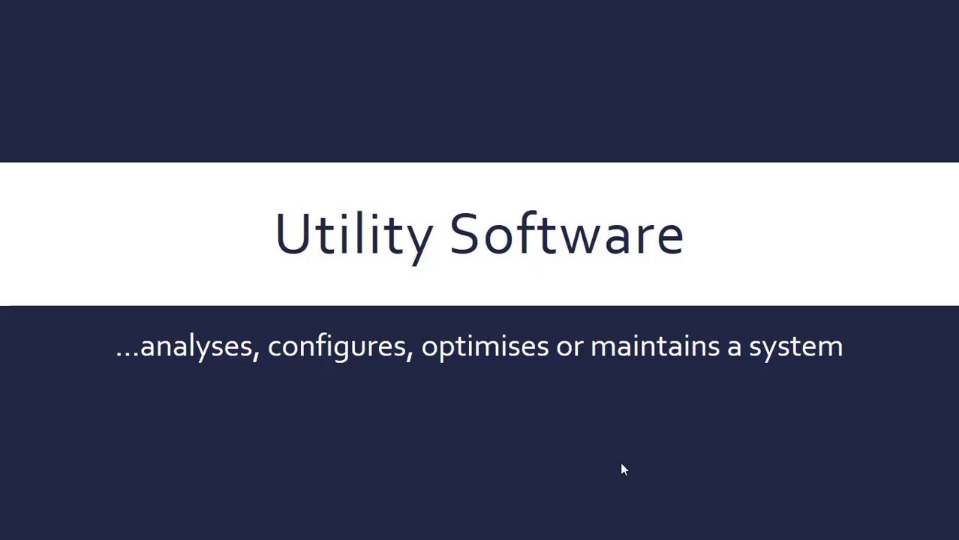
mouse_move(616, 472)
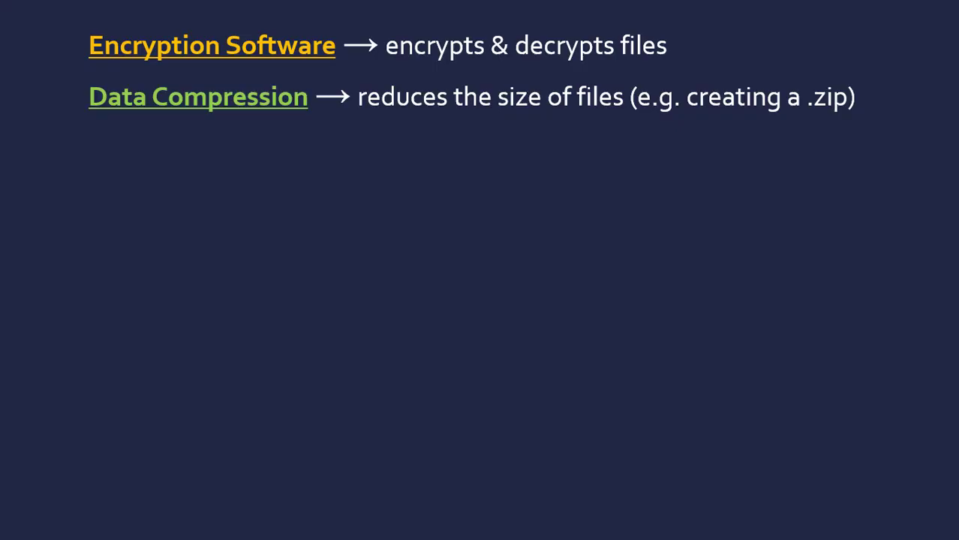
mouse_move(158, 133)
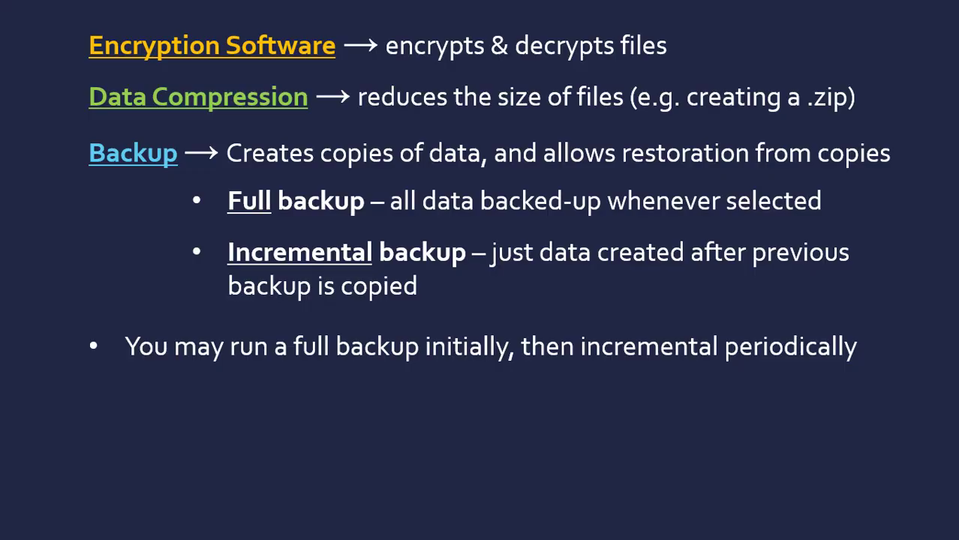
mouse_move(618, 308)
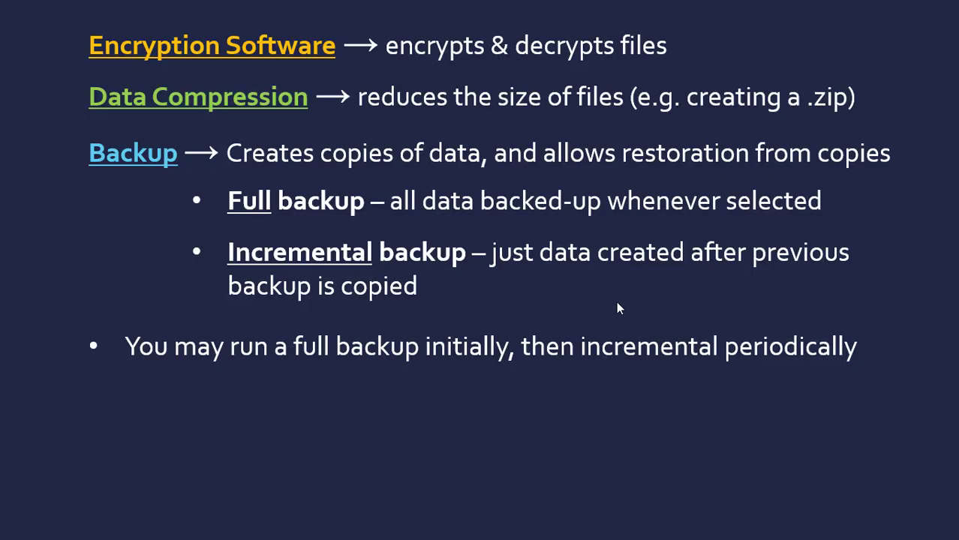
mouse_move(451, 315)
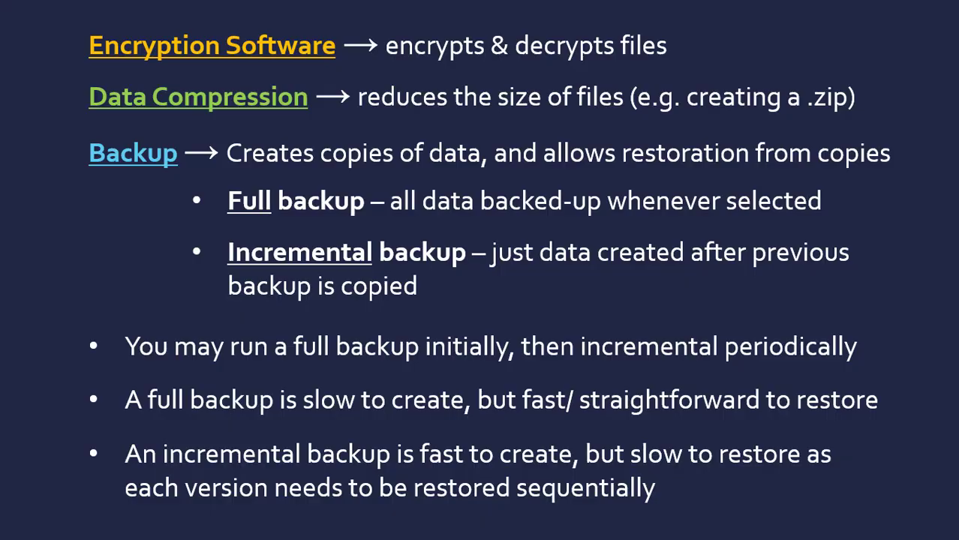
scroll(down, 3)
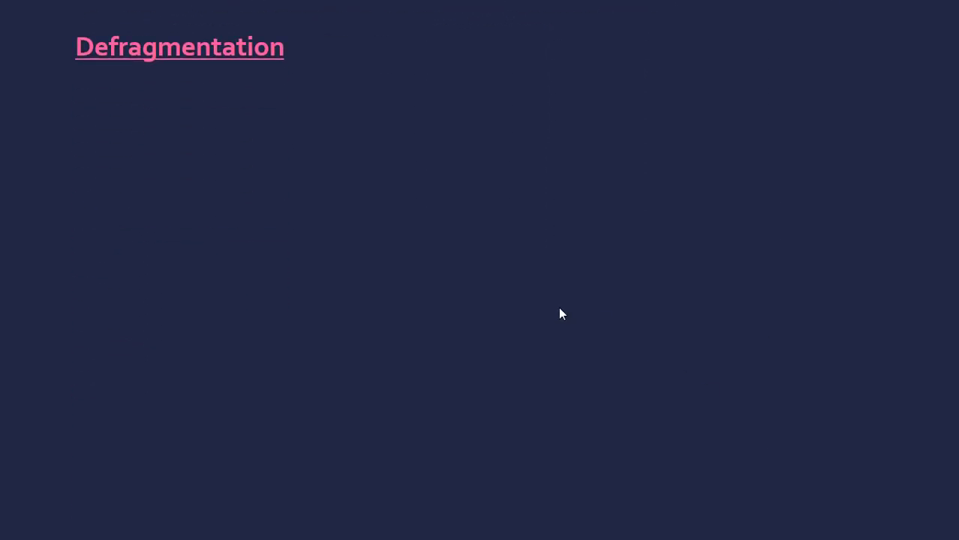
mouse_move(505, 281)
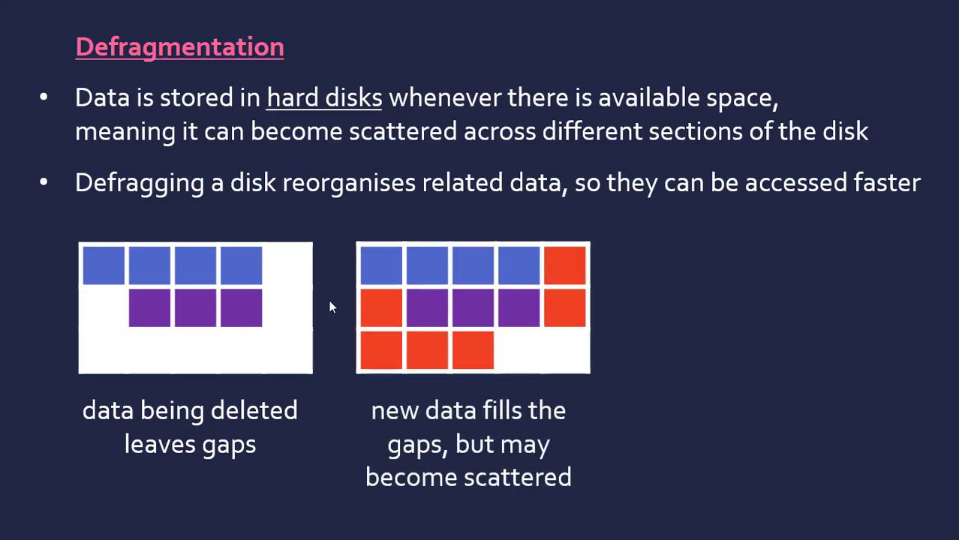
mouse_move(450, 316)
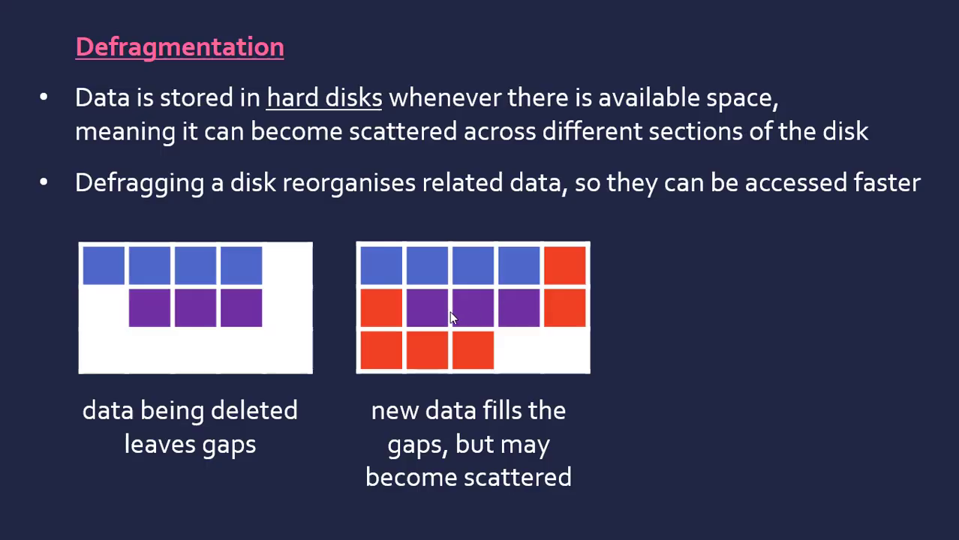
mouse_move(454, 338)
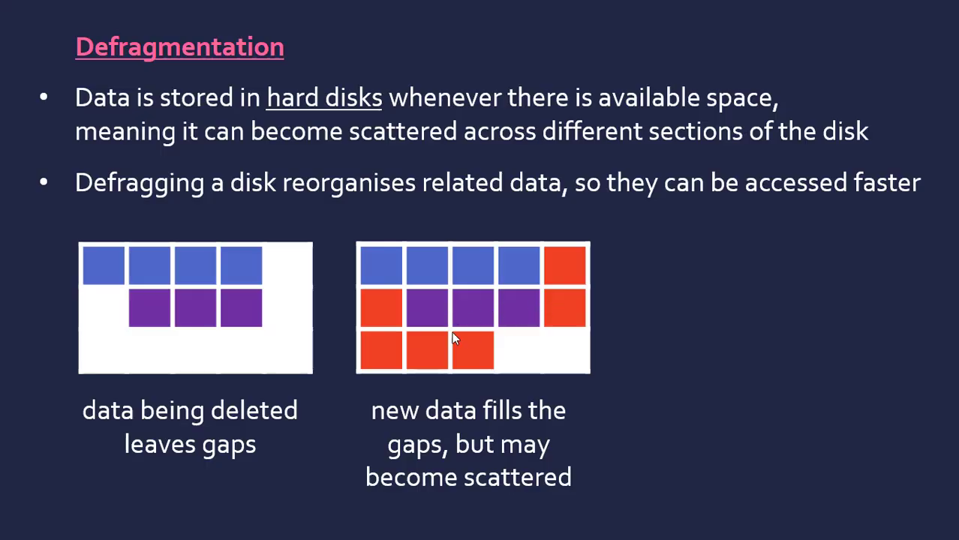
mouse_move(529, 313)
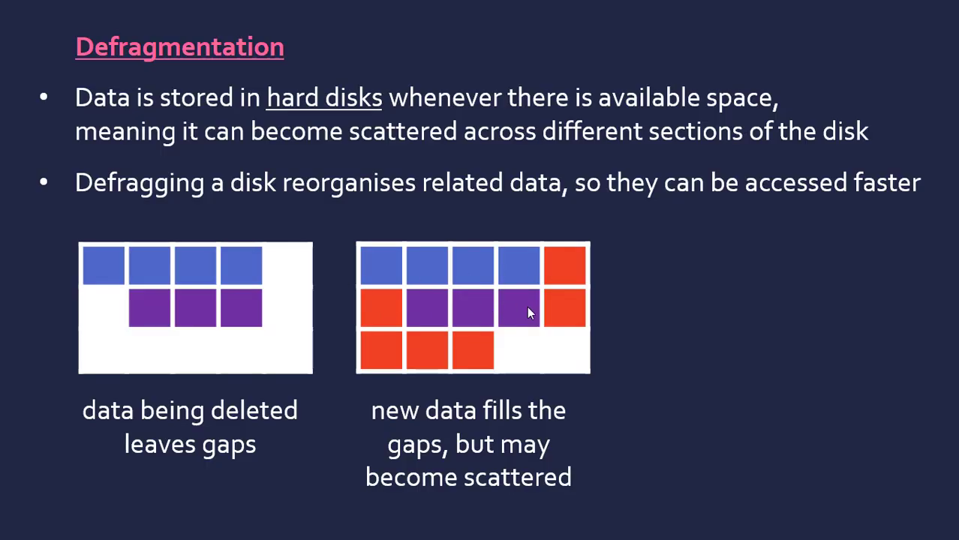